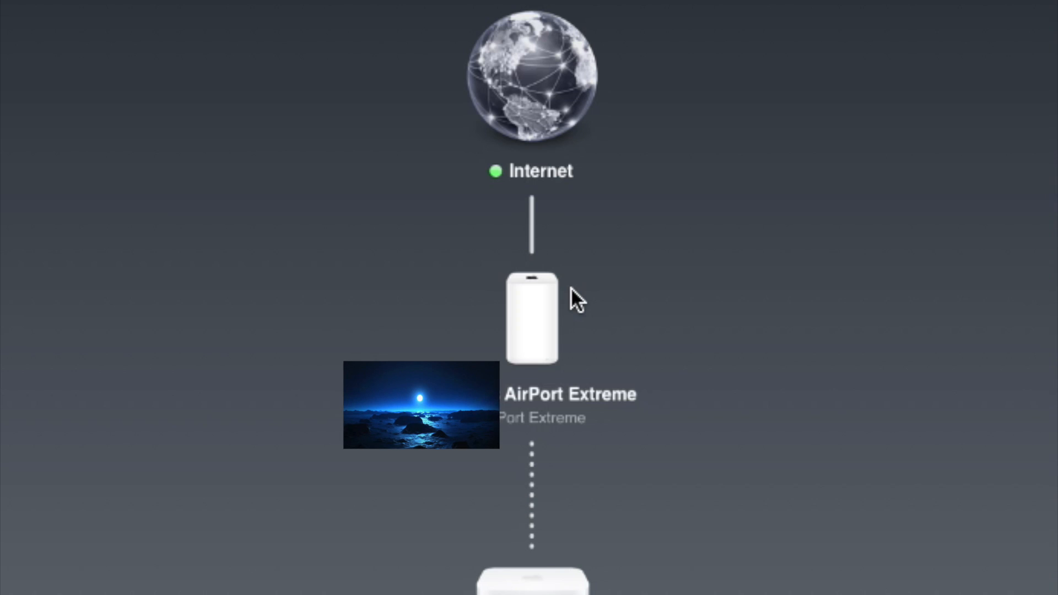
mouse_move(530, 322)
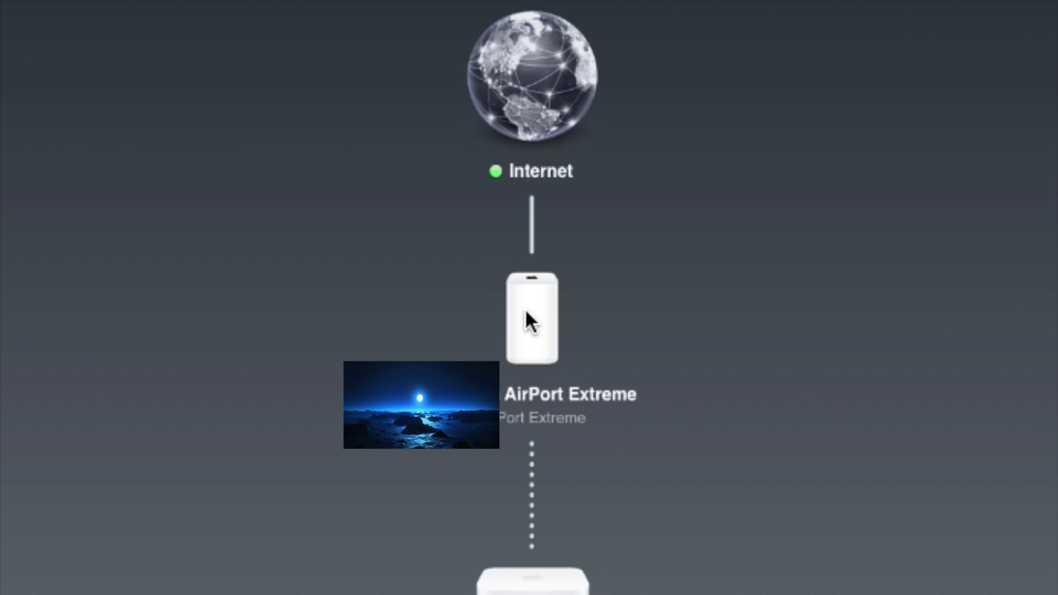
mouse_move(501, 312)
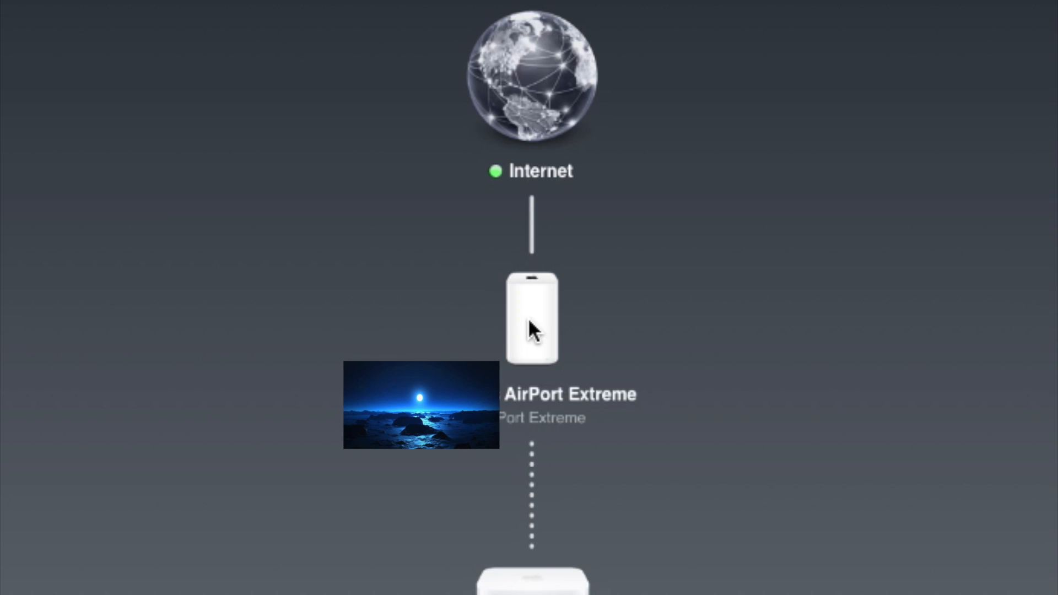
mouse_move(536, 300)
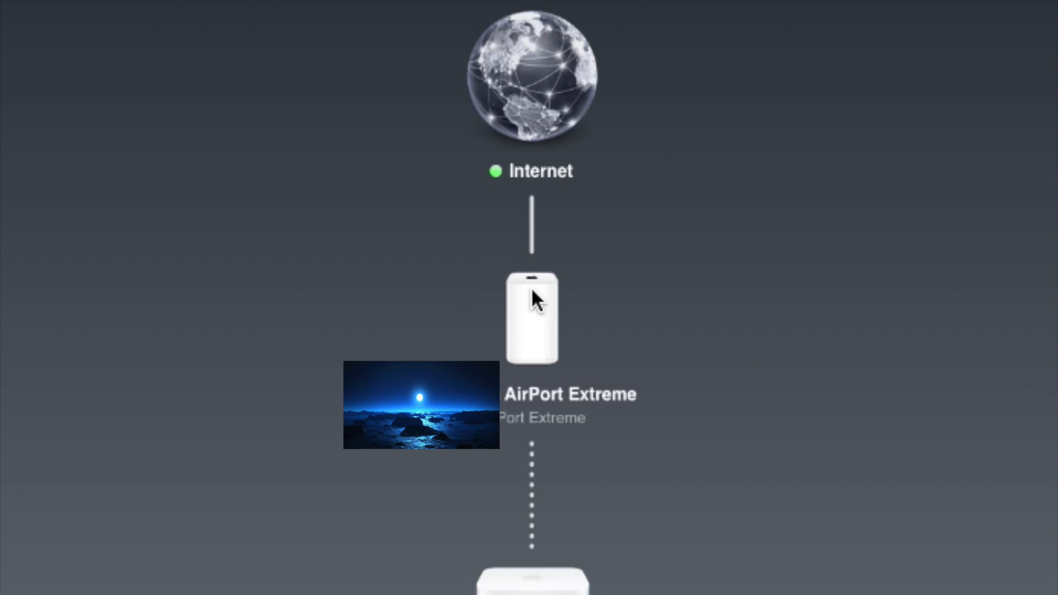
Open the AirPort Extreme's network settings, whose port list shows only TOR
double_click(532, 317)
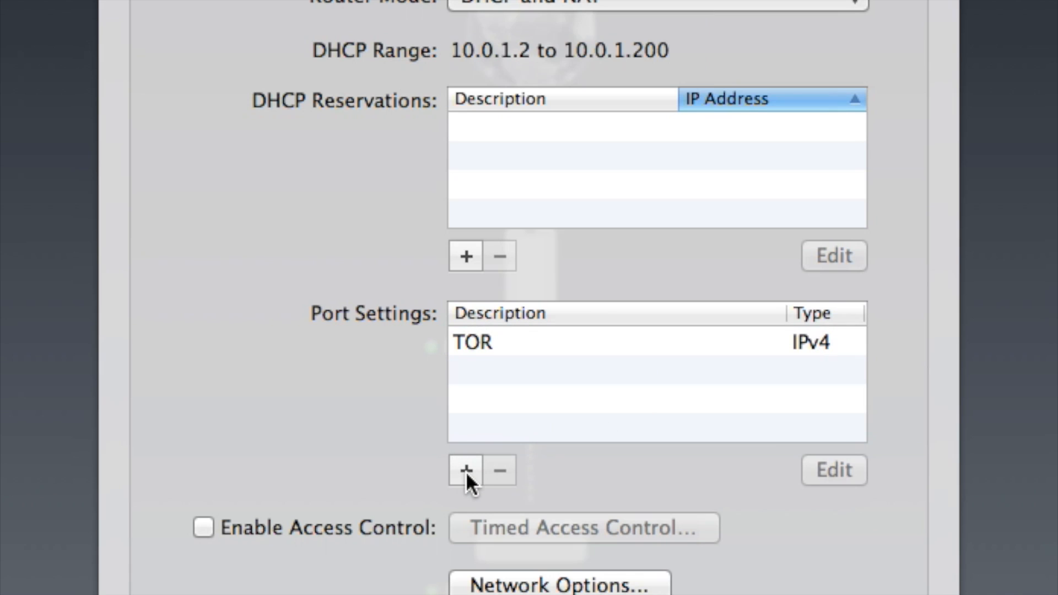
Add a port mapping described 'Test' with public UDP ports 9000, 9002
click(465, 470)
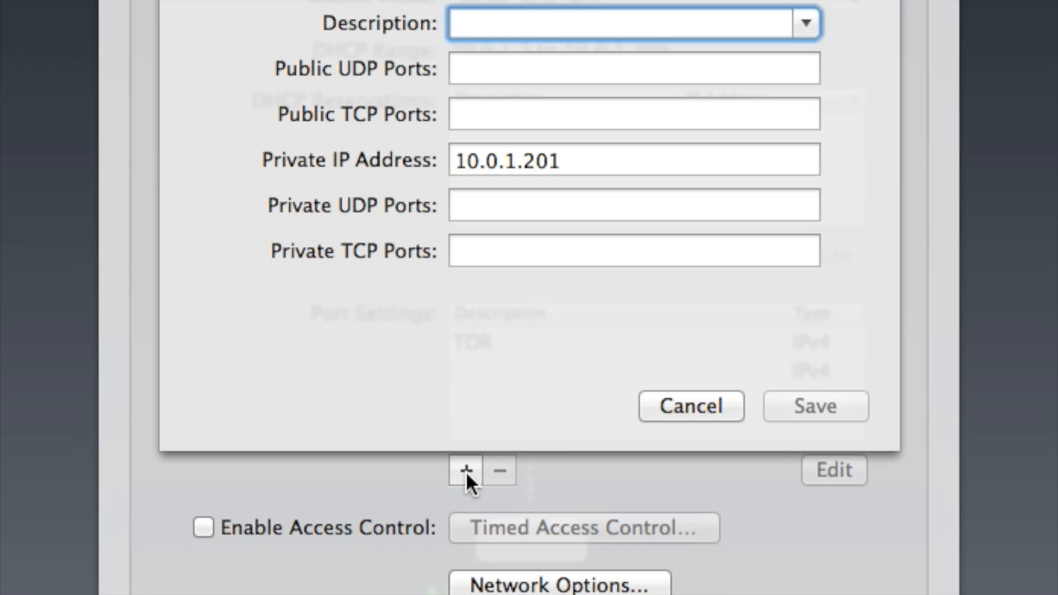
text(Test)
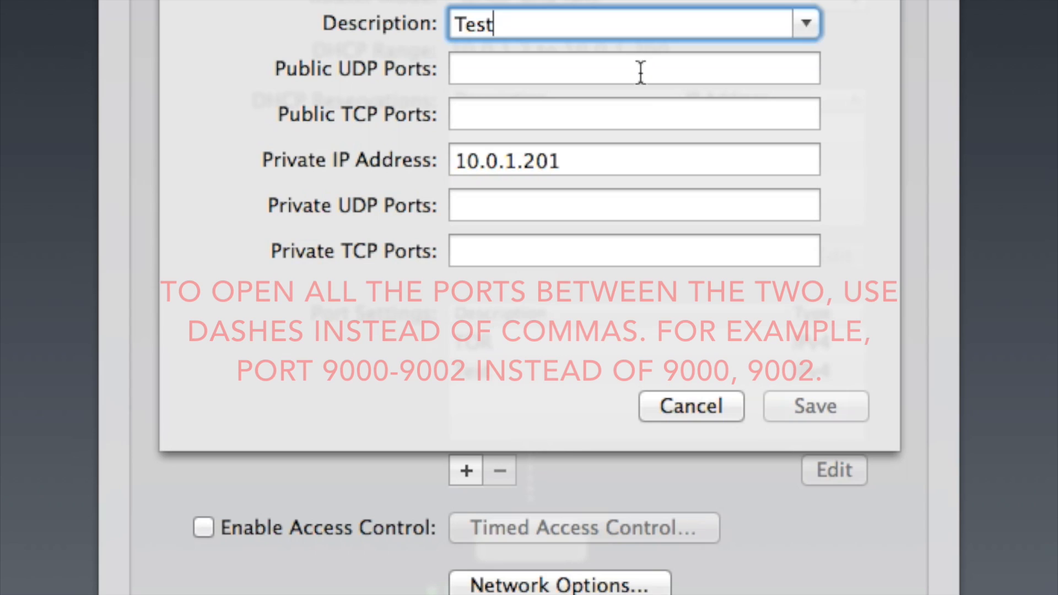
click(633, 69)
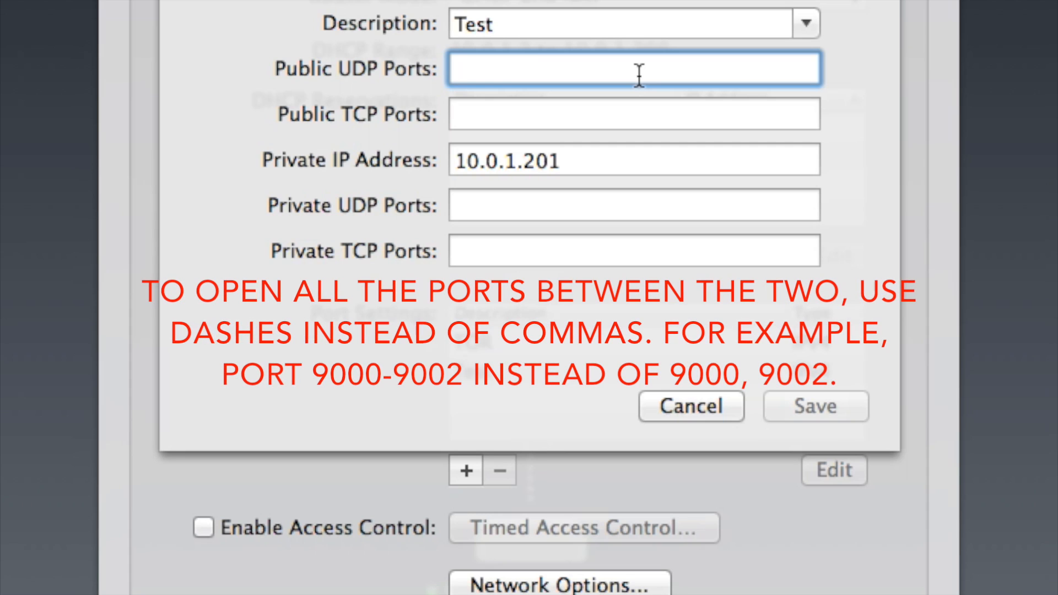
text(9000)
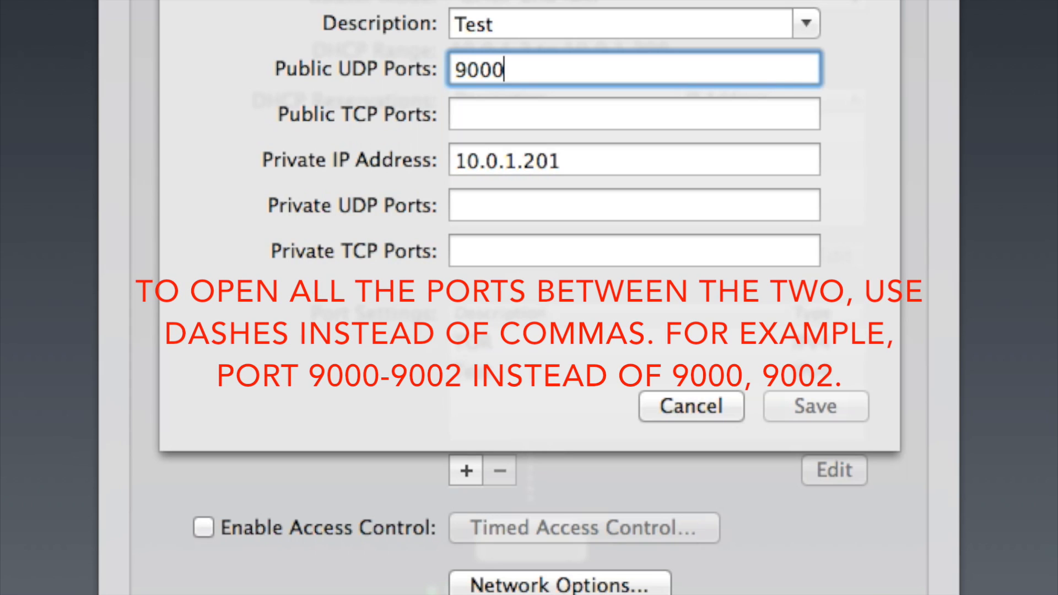
text(,)
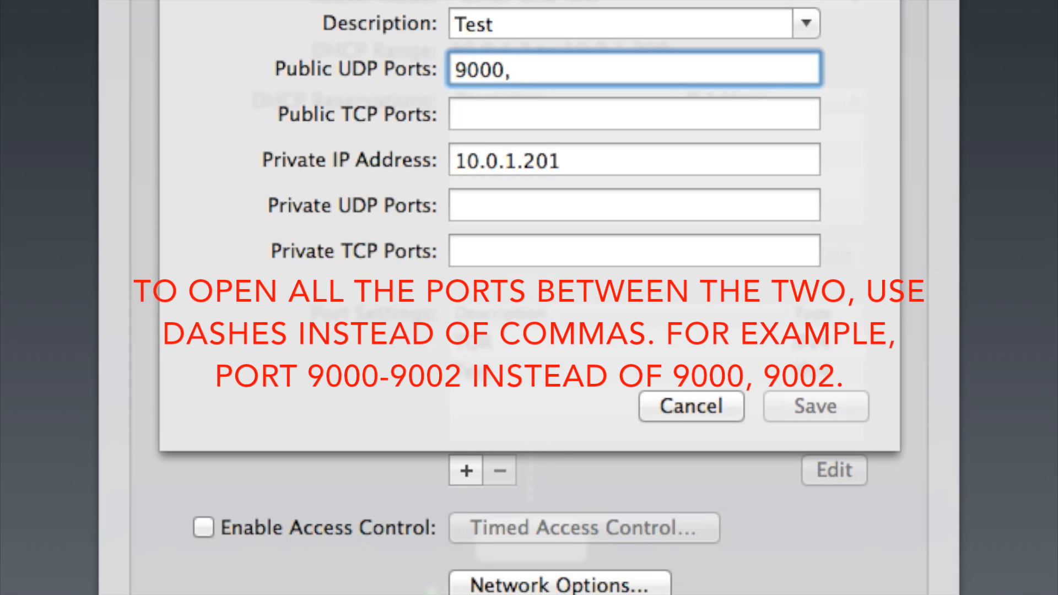
text(9)
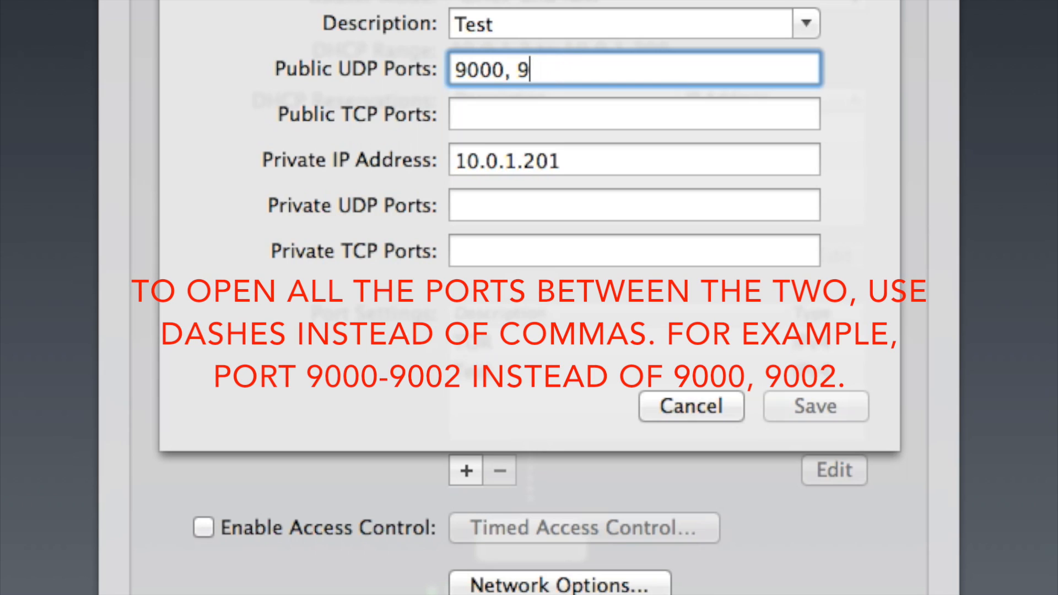
text(0001)
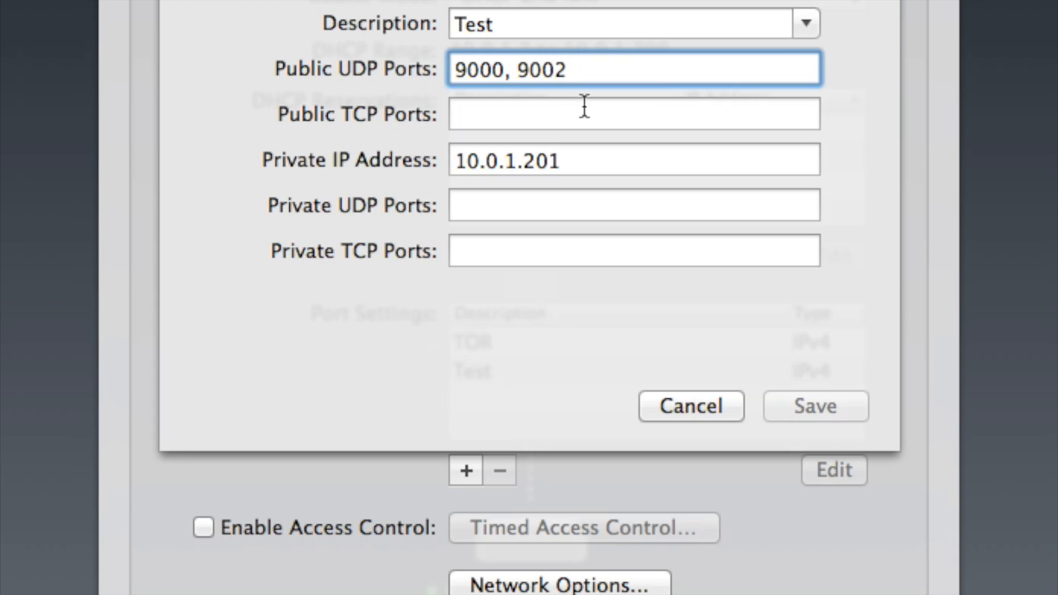
Set Test's public TCP ports to 9000, 9002 and private UDP ports to 9024, 9035
click(634, 114)
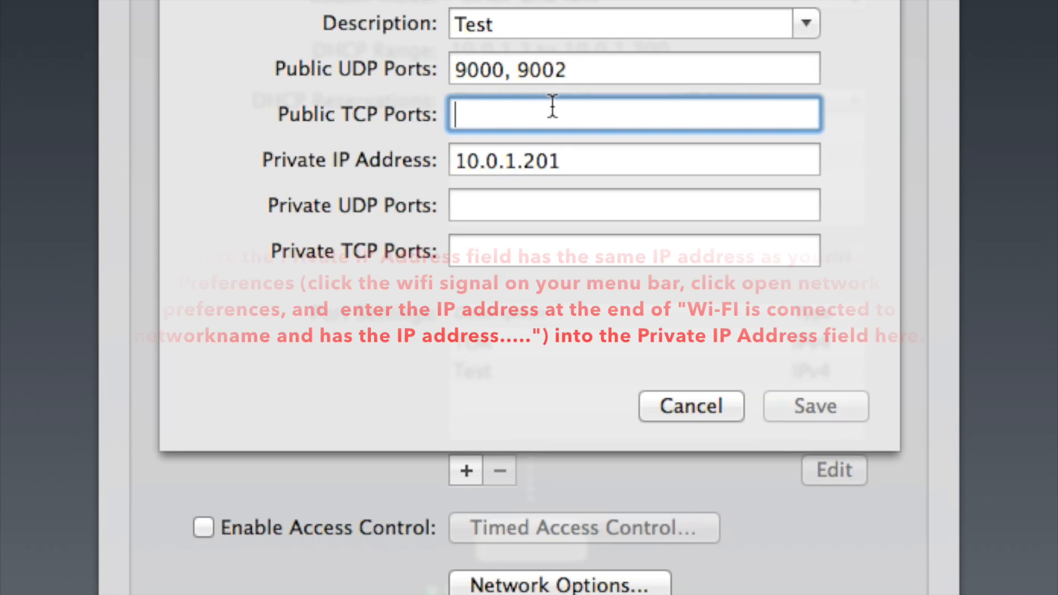
text(9000,)
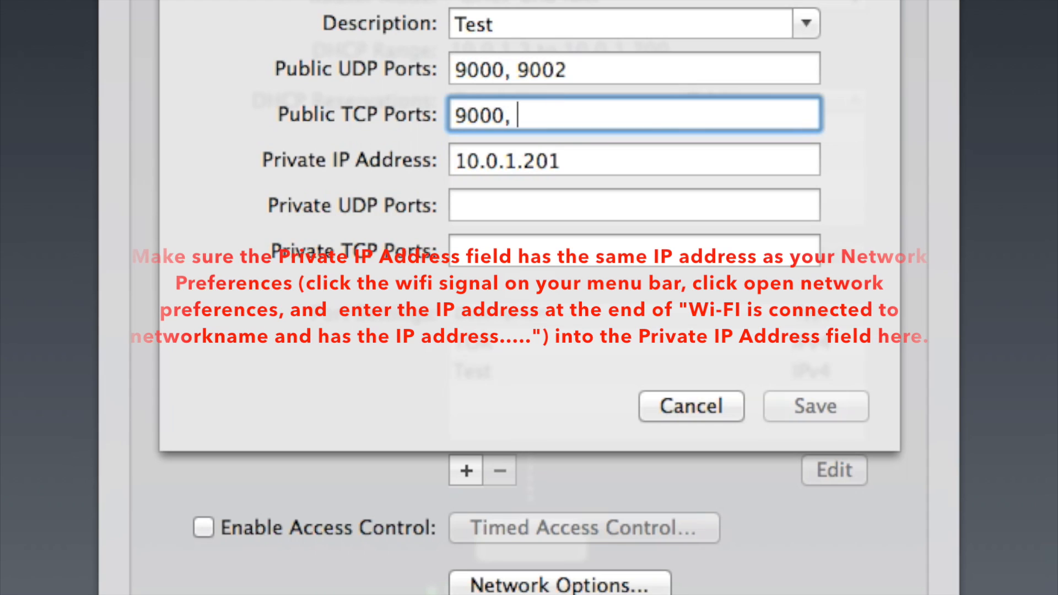
text(900)
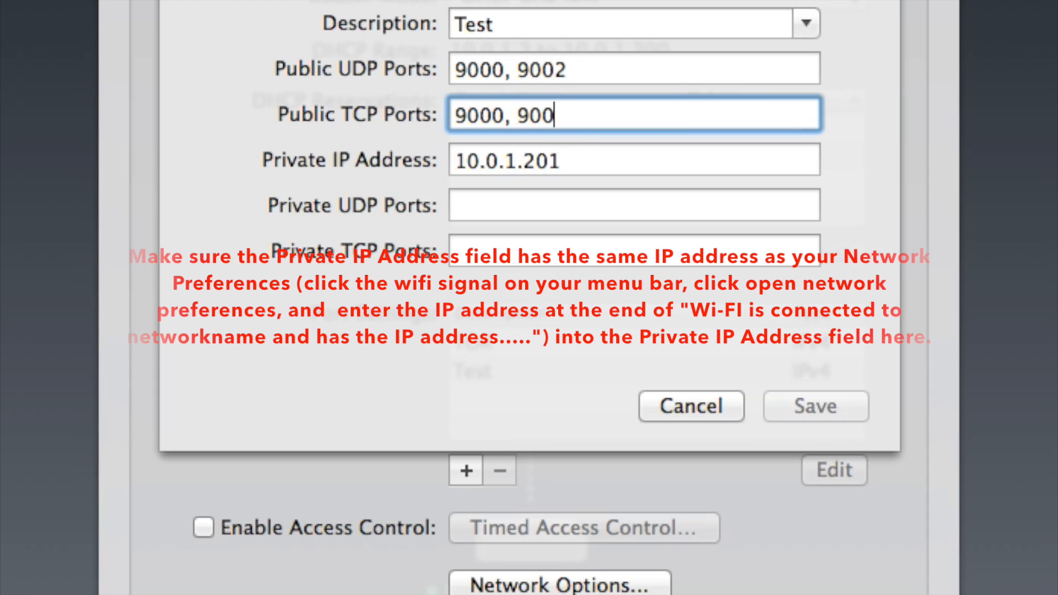
click(633, 205)
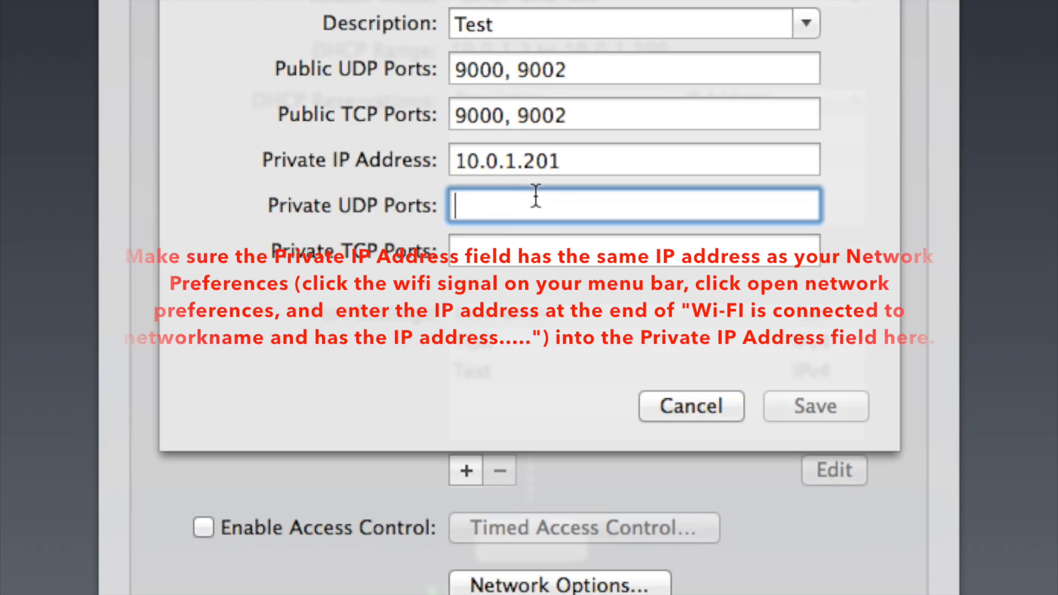
text(900)
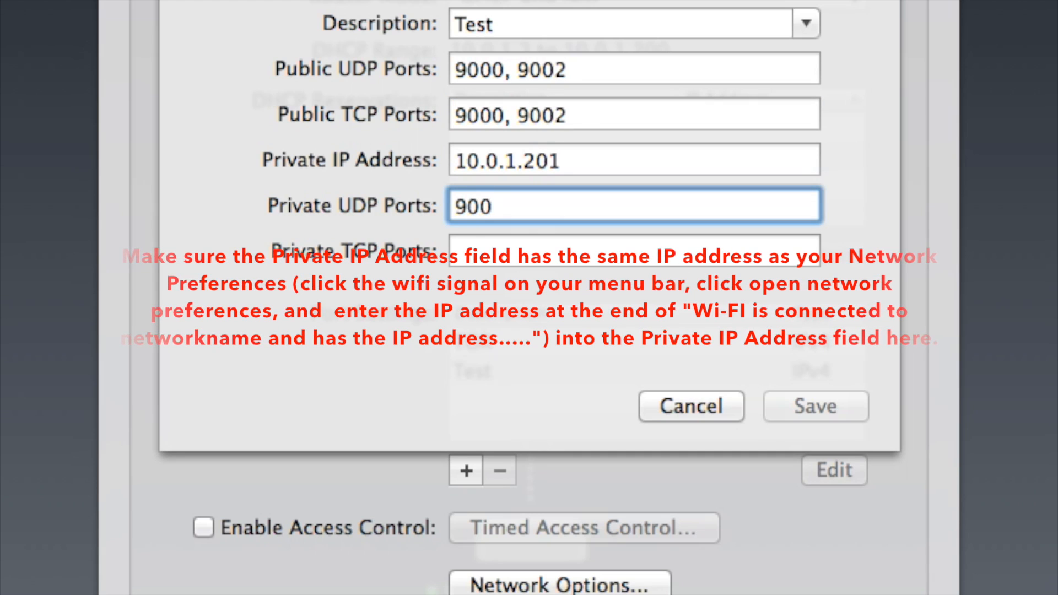
key(Backspace)
text(24,)
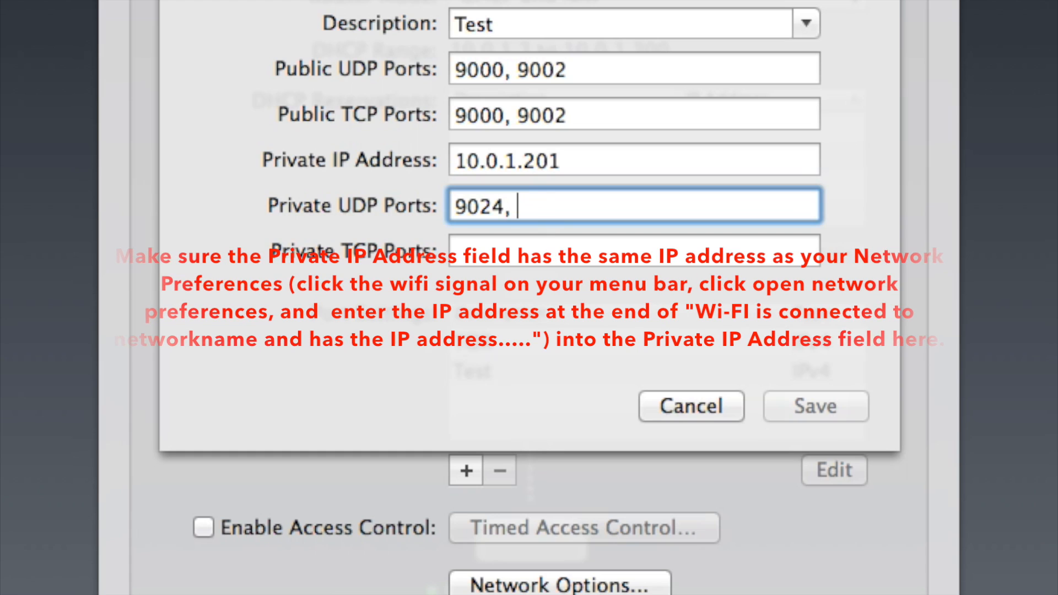
text(9035)
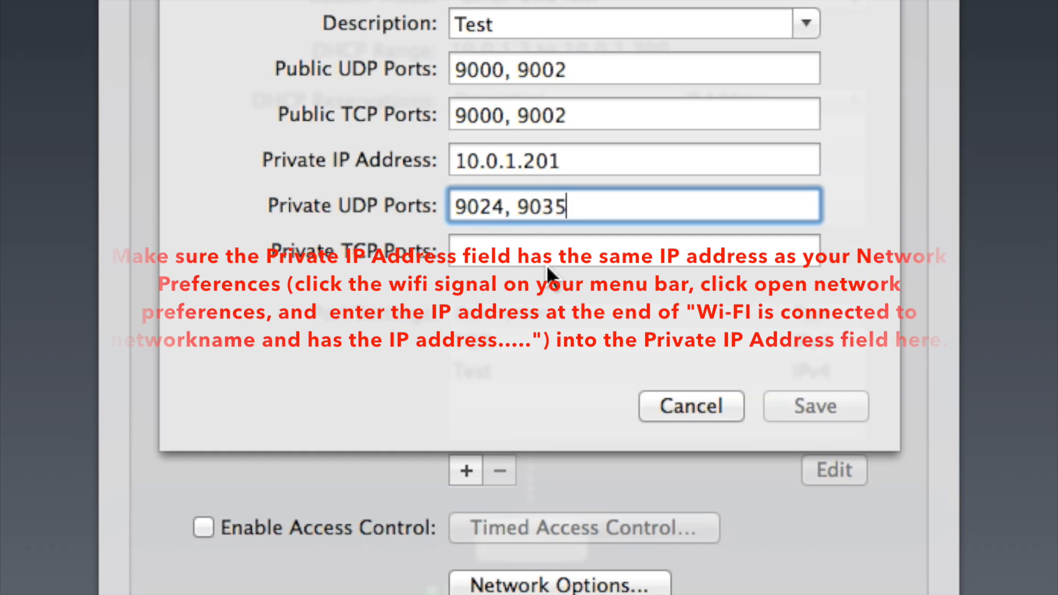
Set Test's private TCP ports to 9035, 9036
click(633, 248)
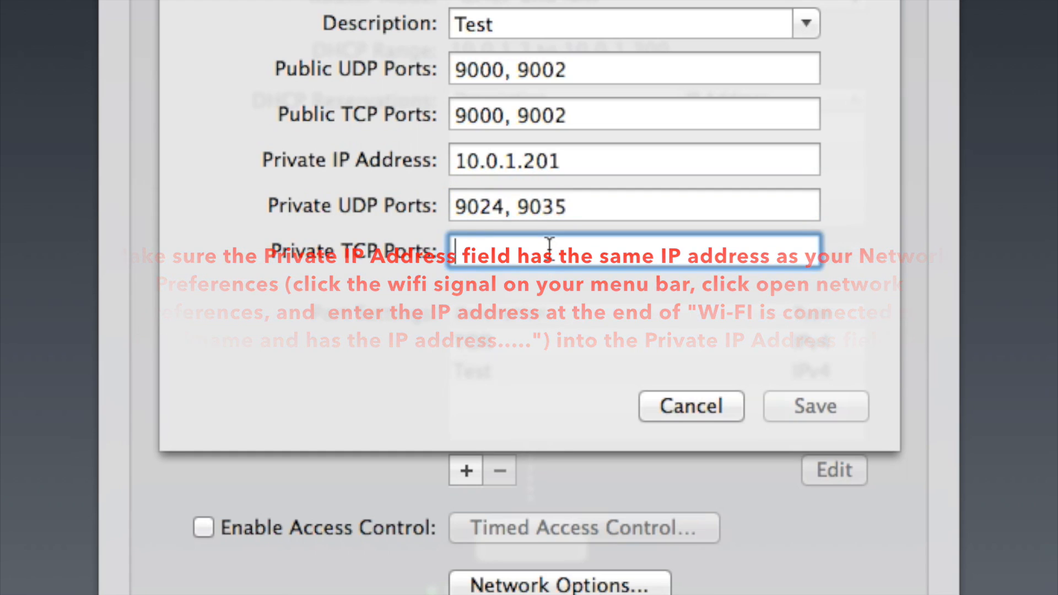
text(9035,)
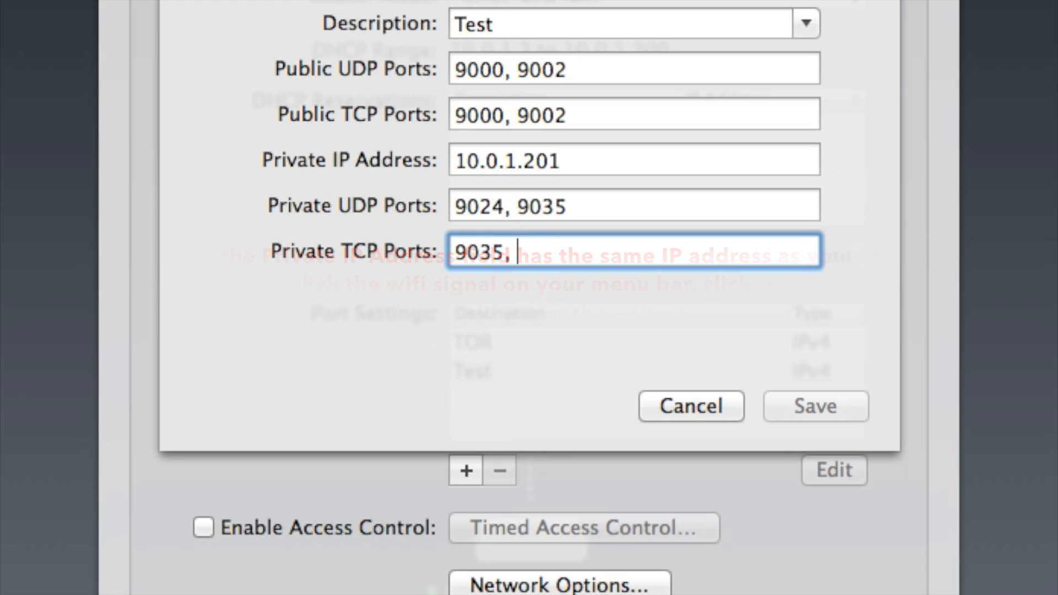
text(9036)
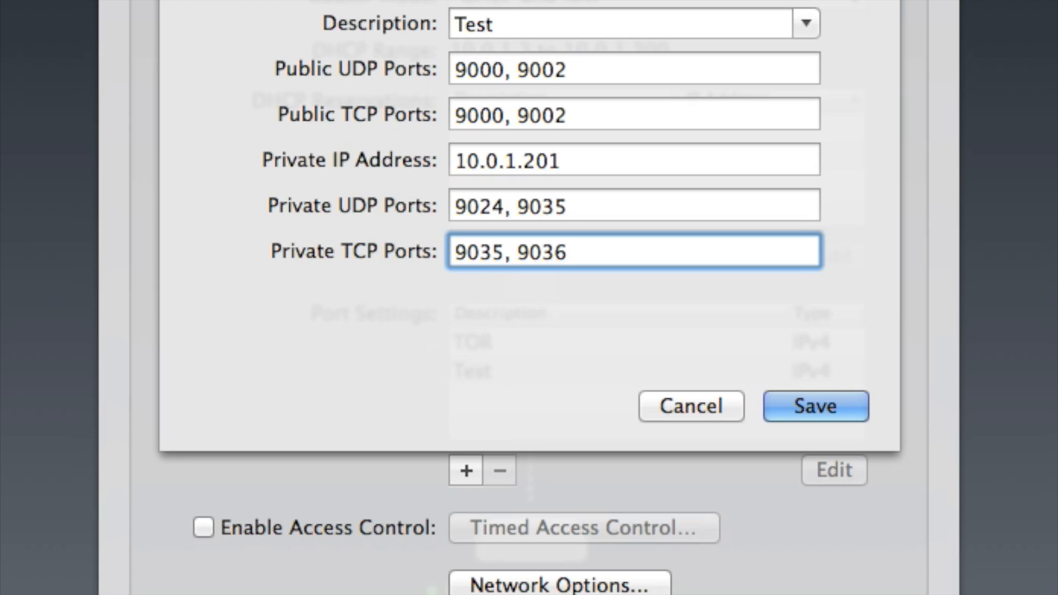
click(566, 252)
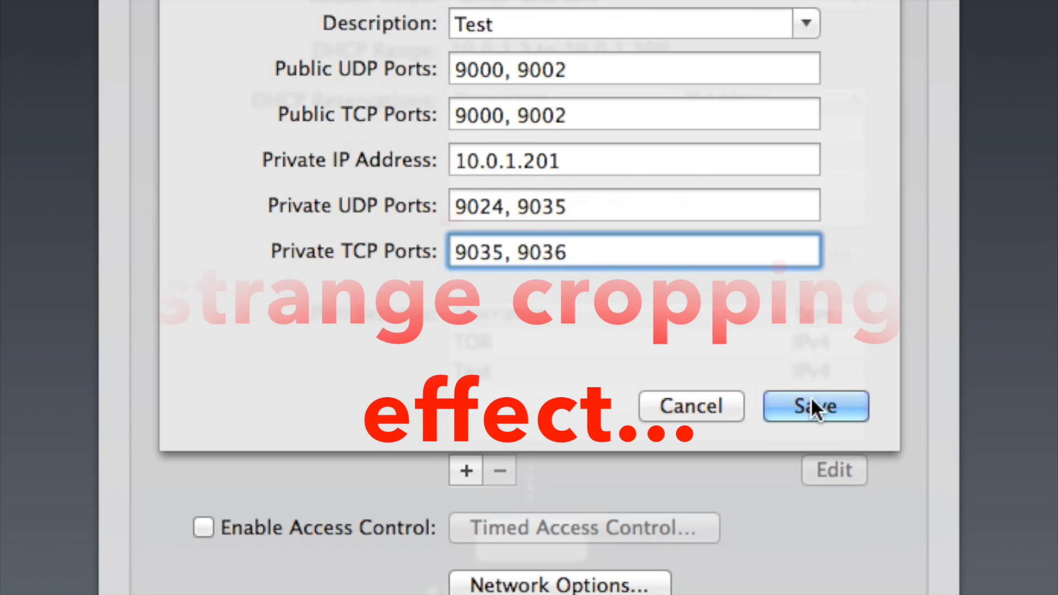
Save the Test port mapping and dismiss the warning that follows
click(814, 406)
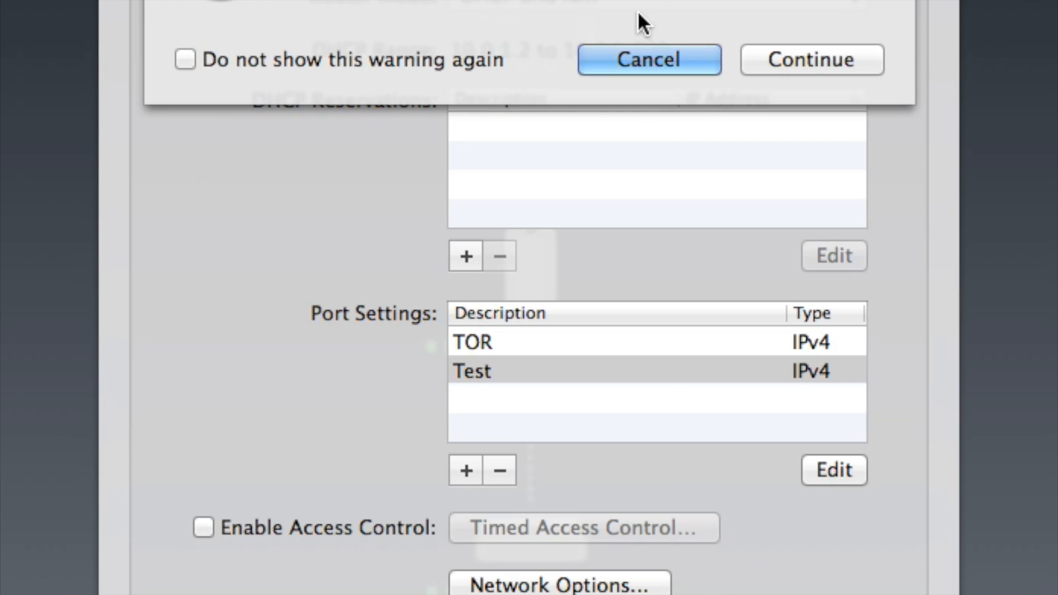
click(647, 59)
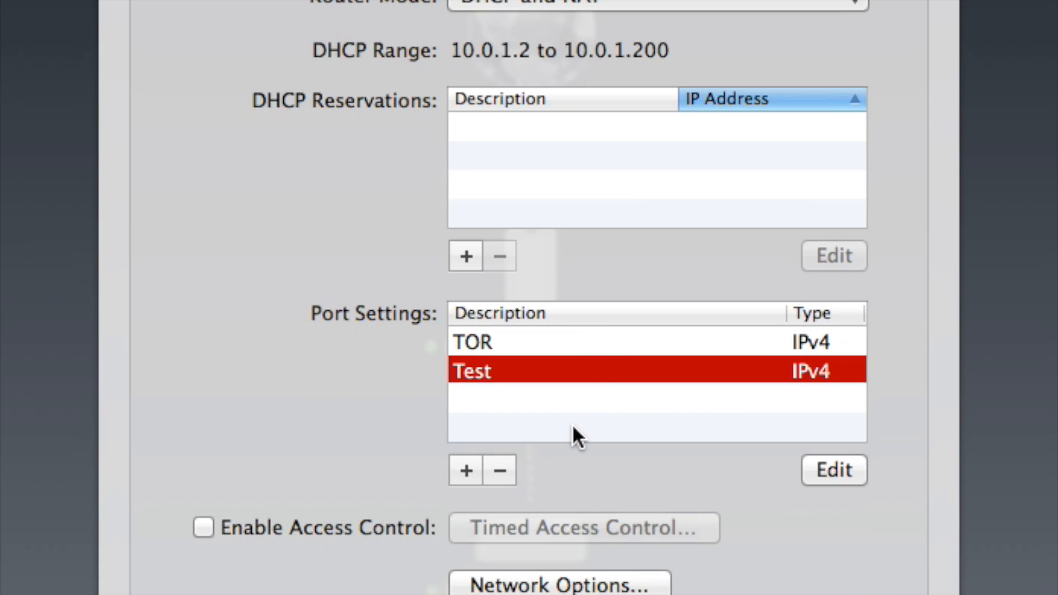
Select the Test mapping and remove it with the − button, leaving only TOR
click(473, 341)
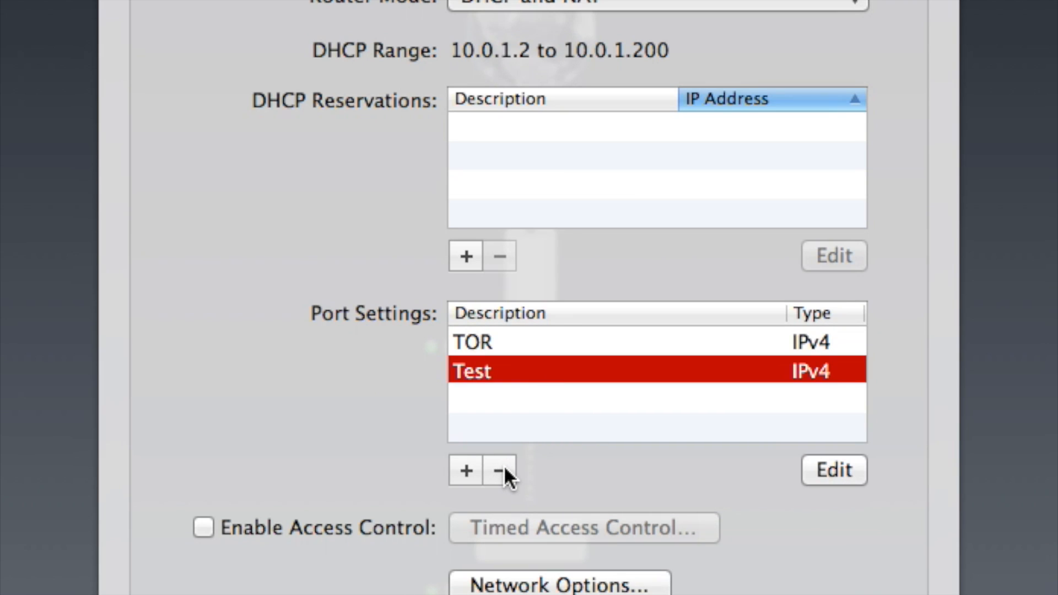
click(499, 470)
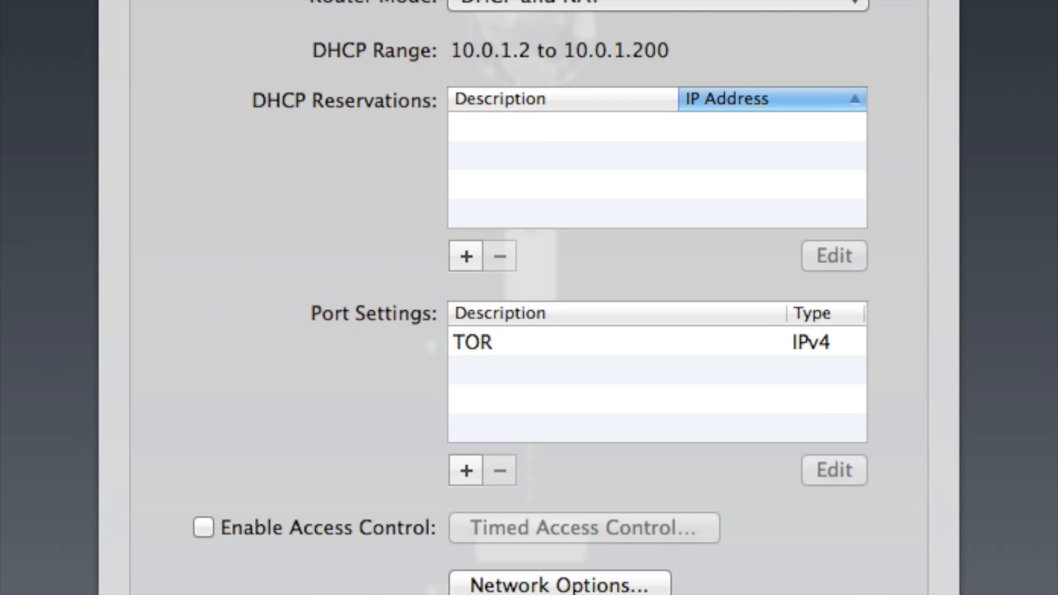
mouse_move(856, 571)
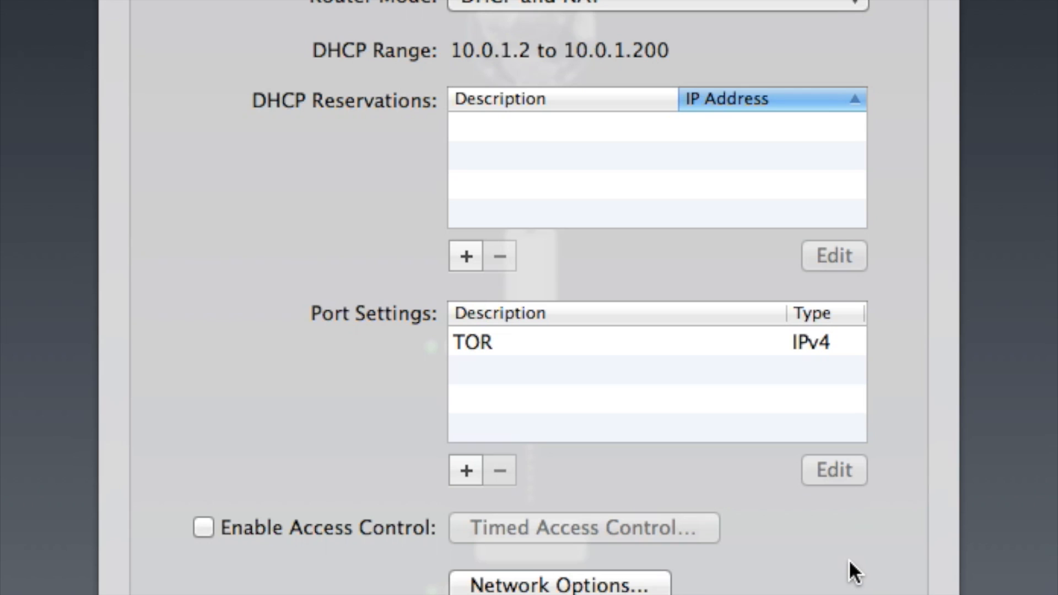